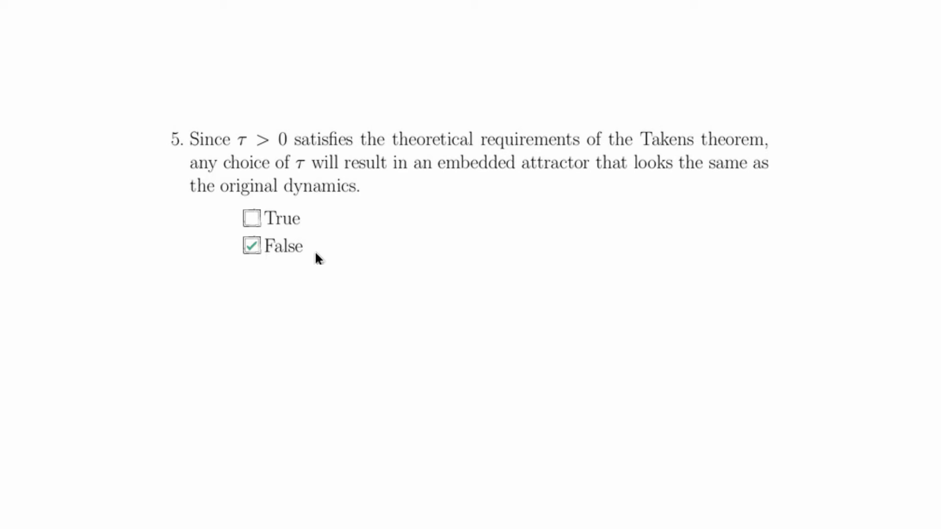
{"action": "mouse_move", "coordinate": [328, 255]}
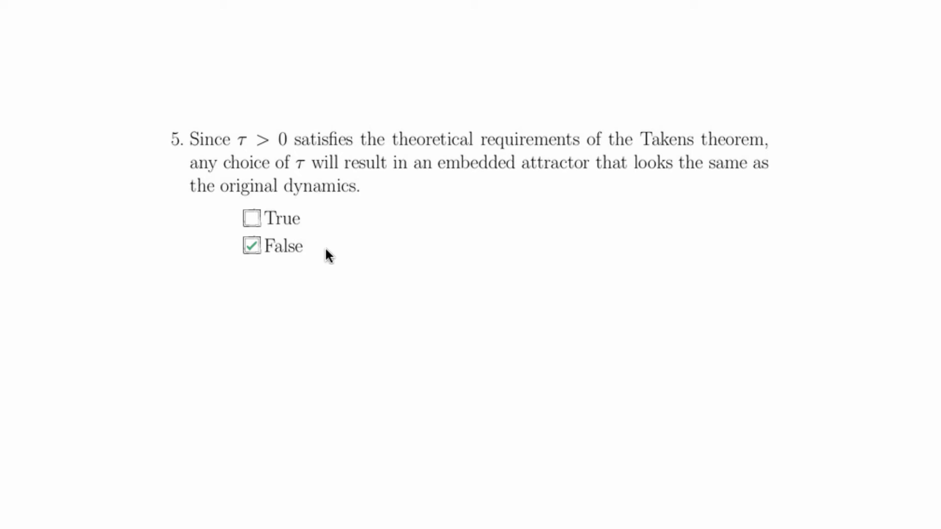